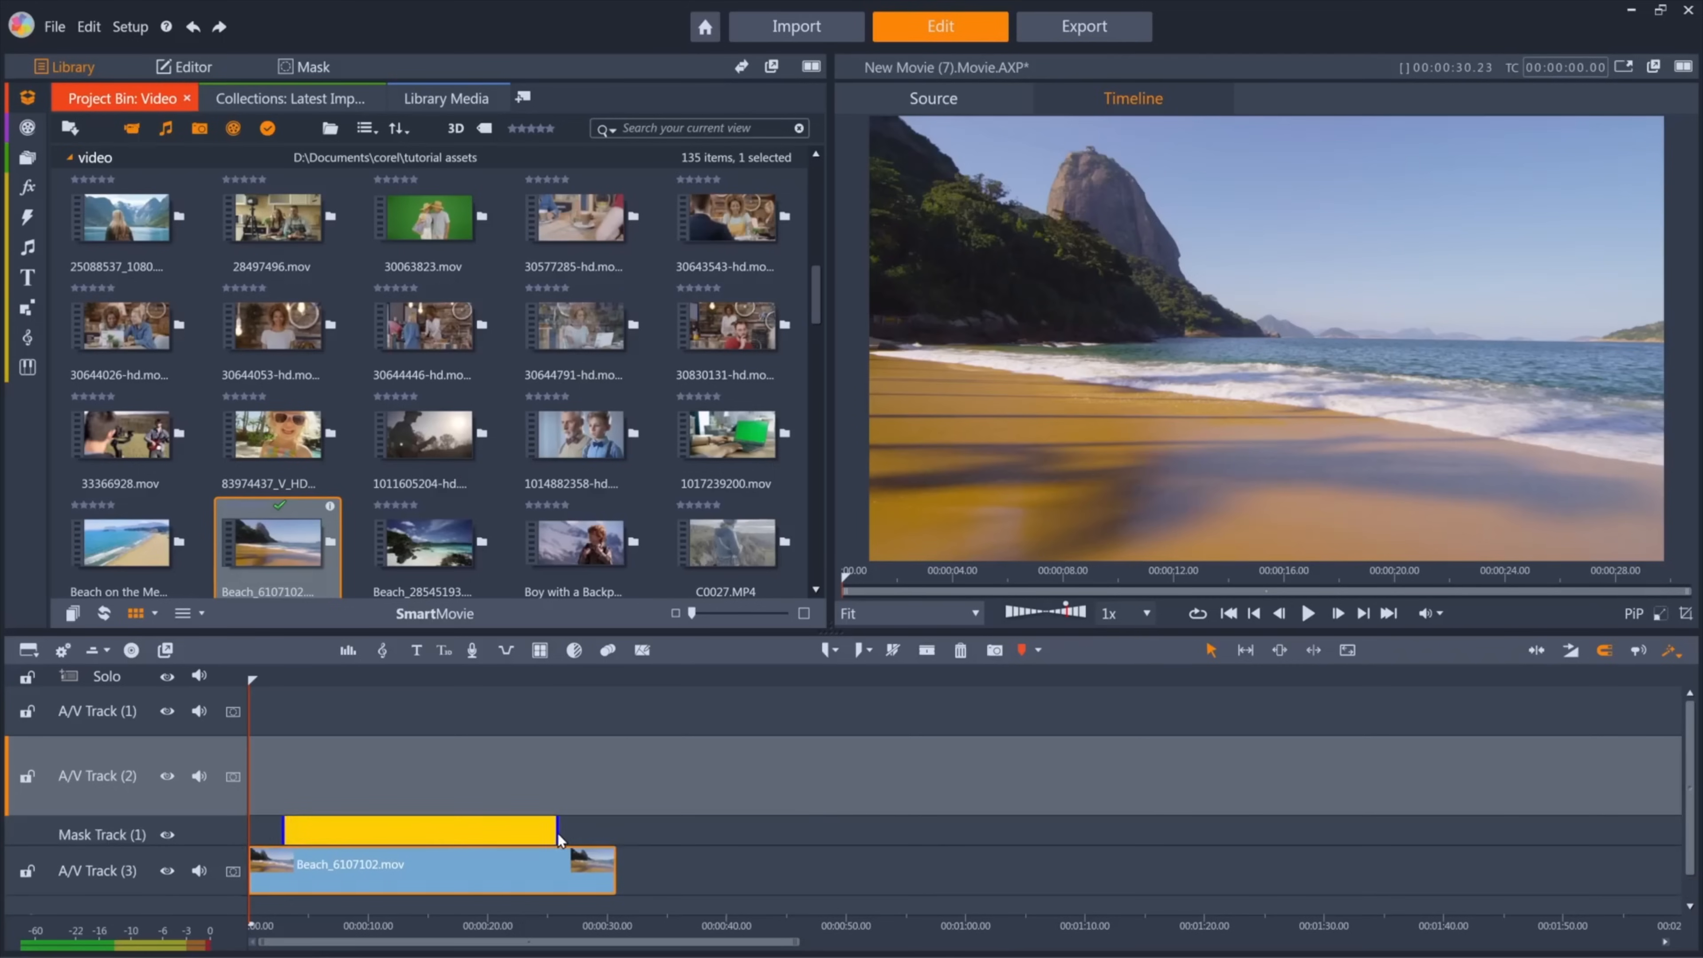
Step: Bring up the settings of the yellow mask spanning the beach clip
click(311, 67)
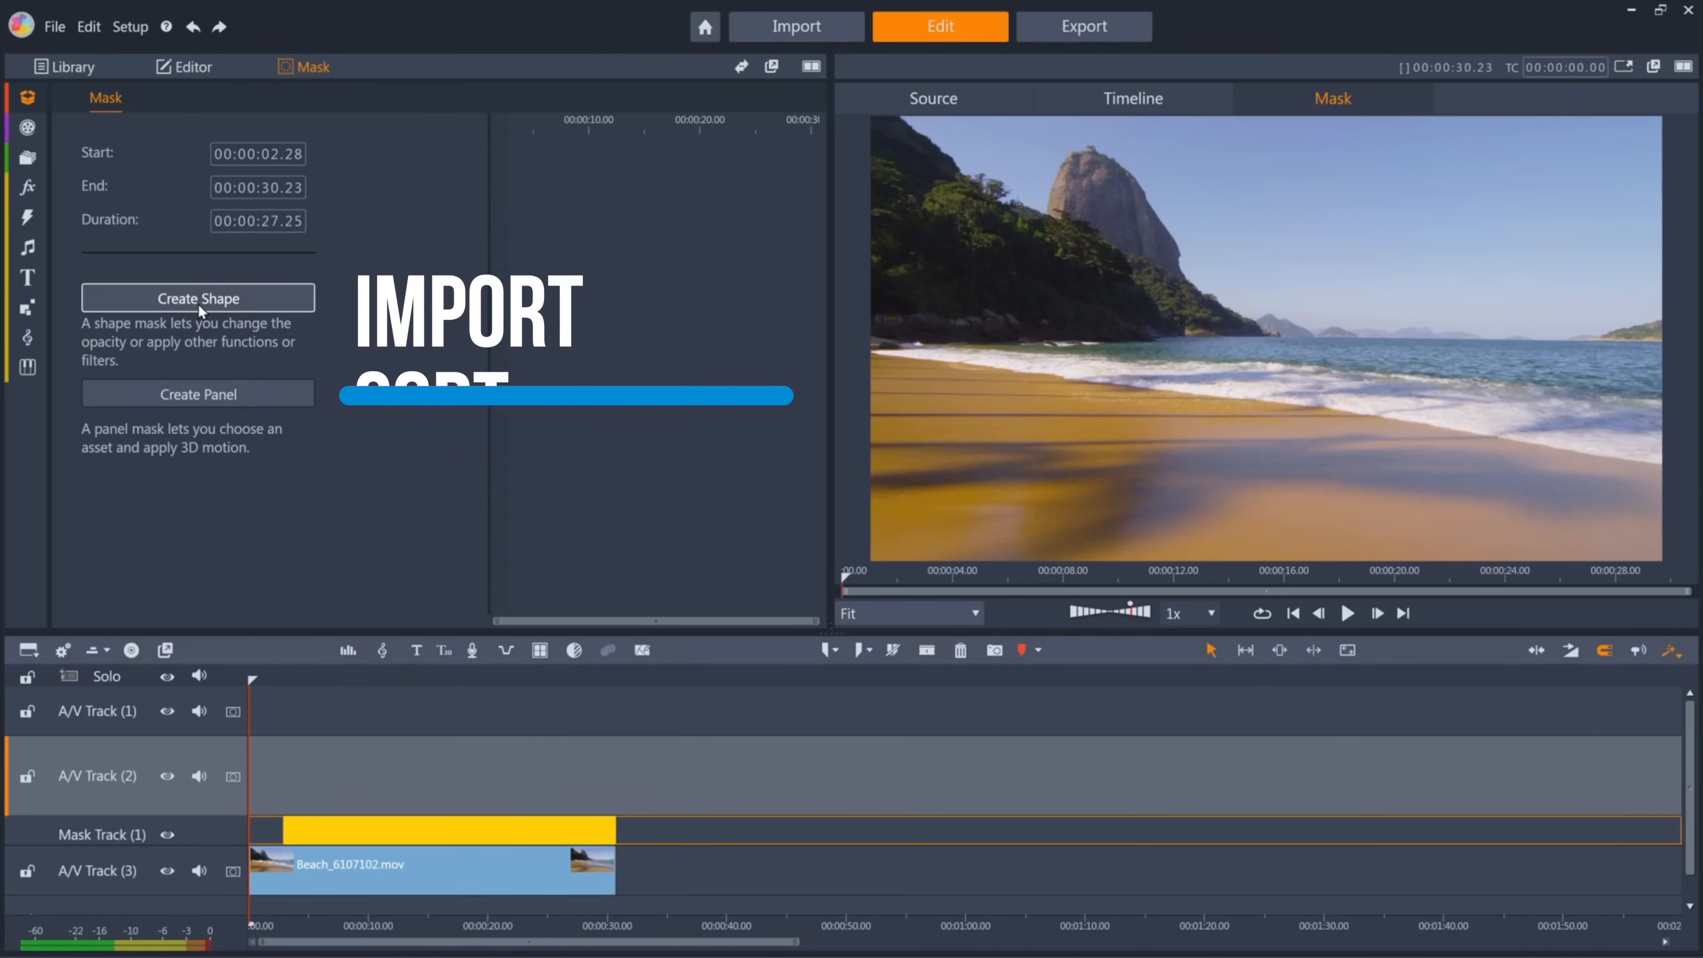
Step: Start a shape mask tracing the skyline above the mountain and sea
click(198, 299)
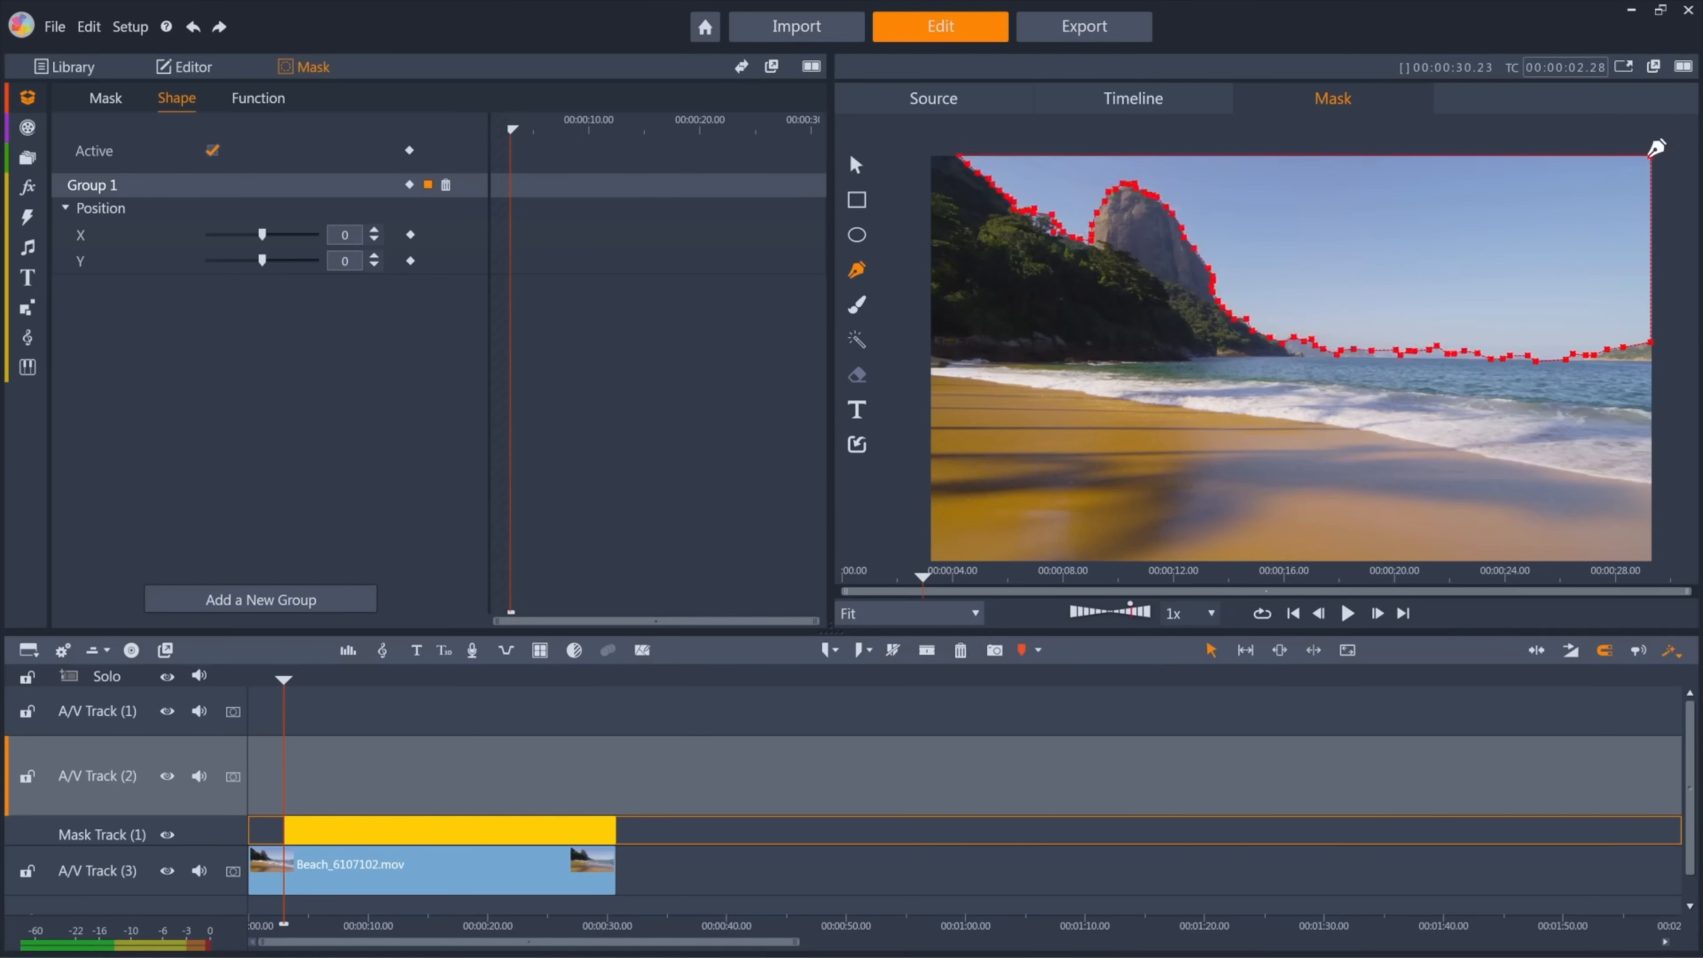
Step: Set the sky mask's function to Opacity
click(68, 66)
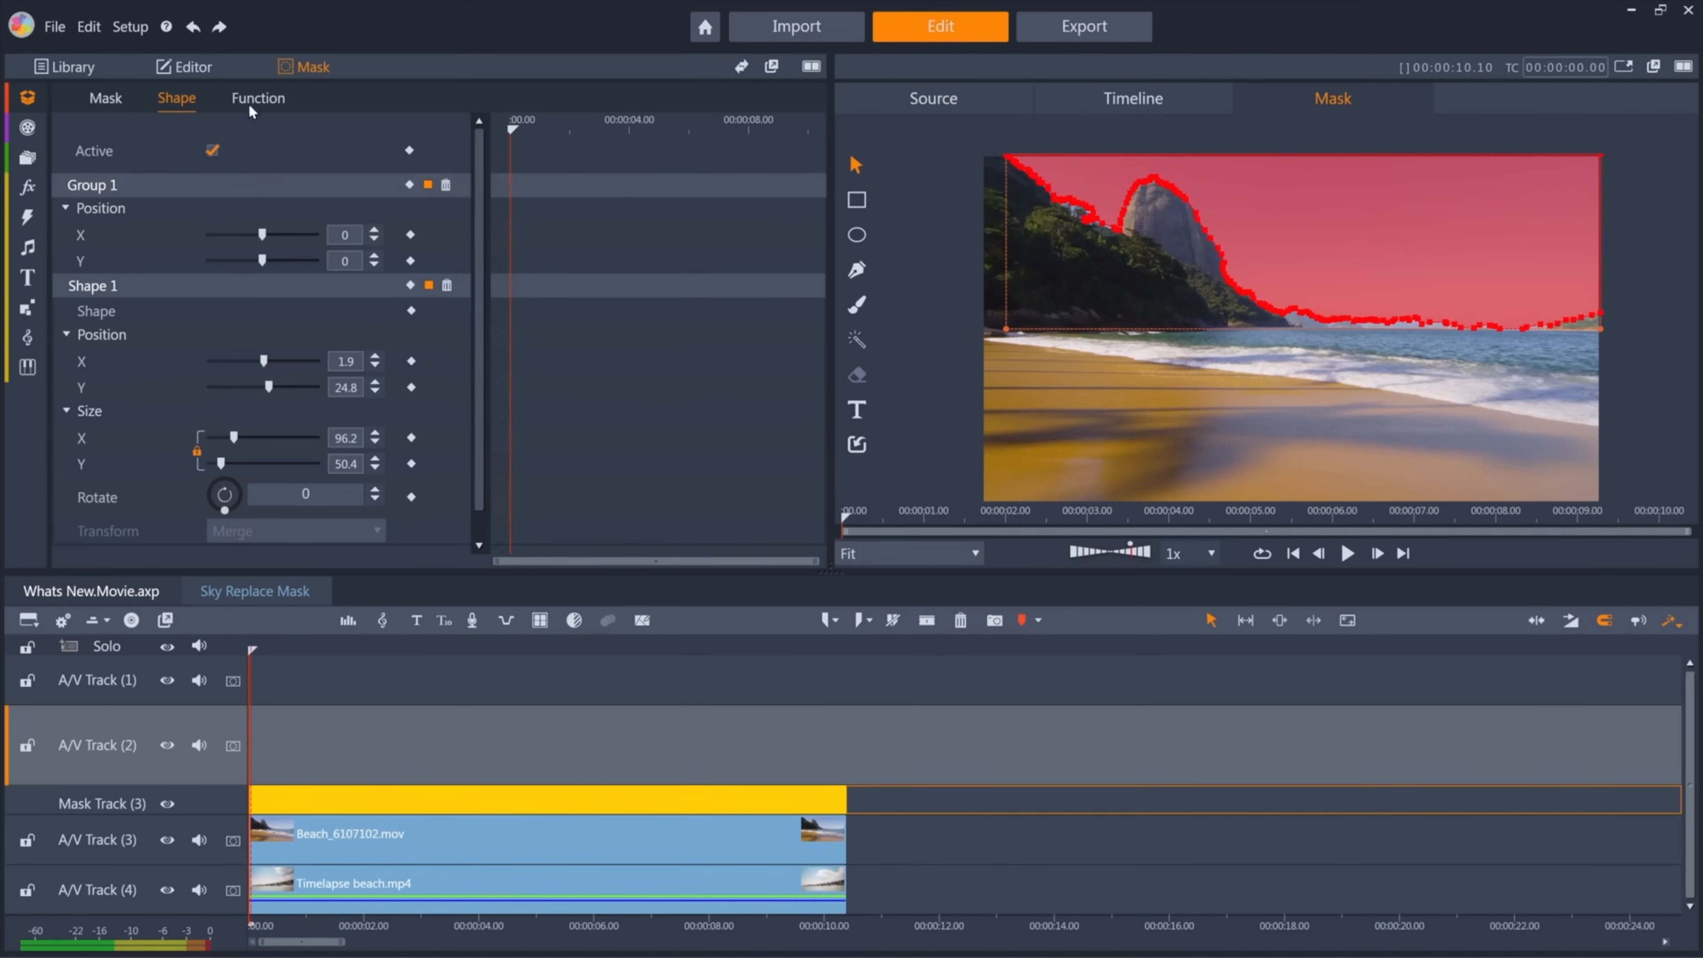
click(258, 98)
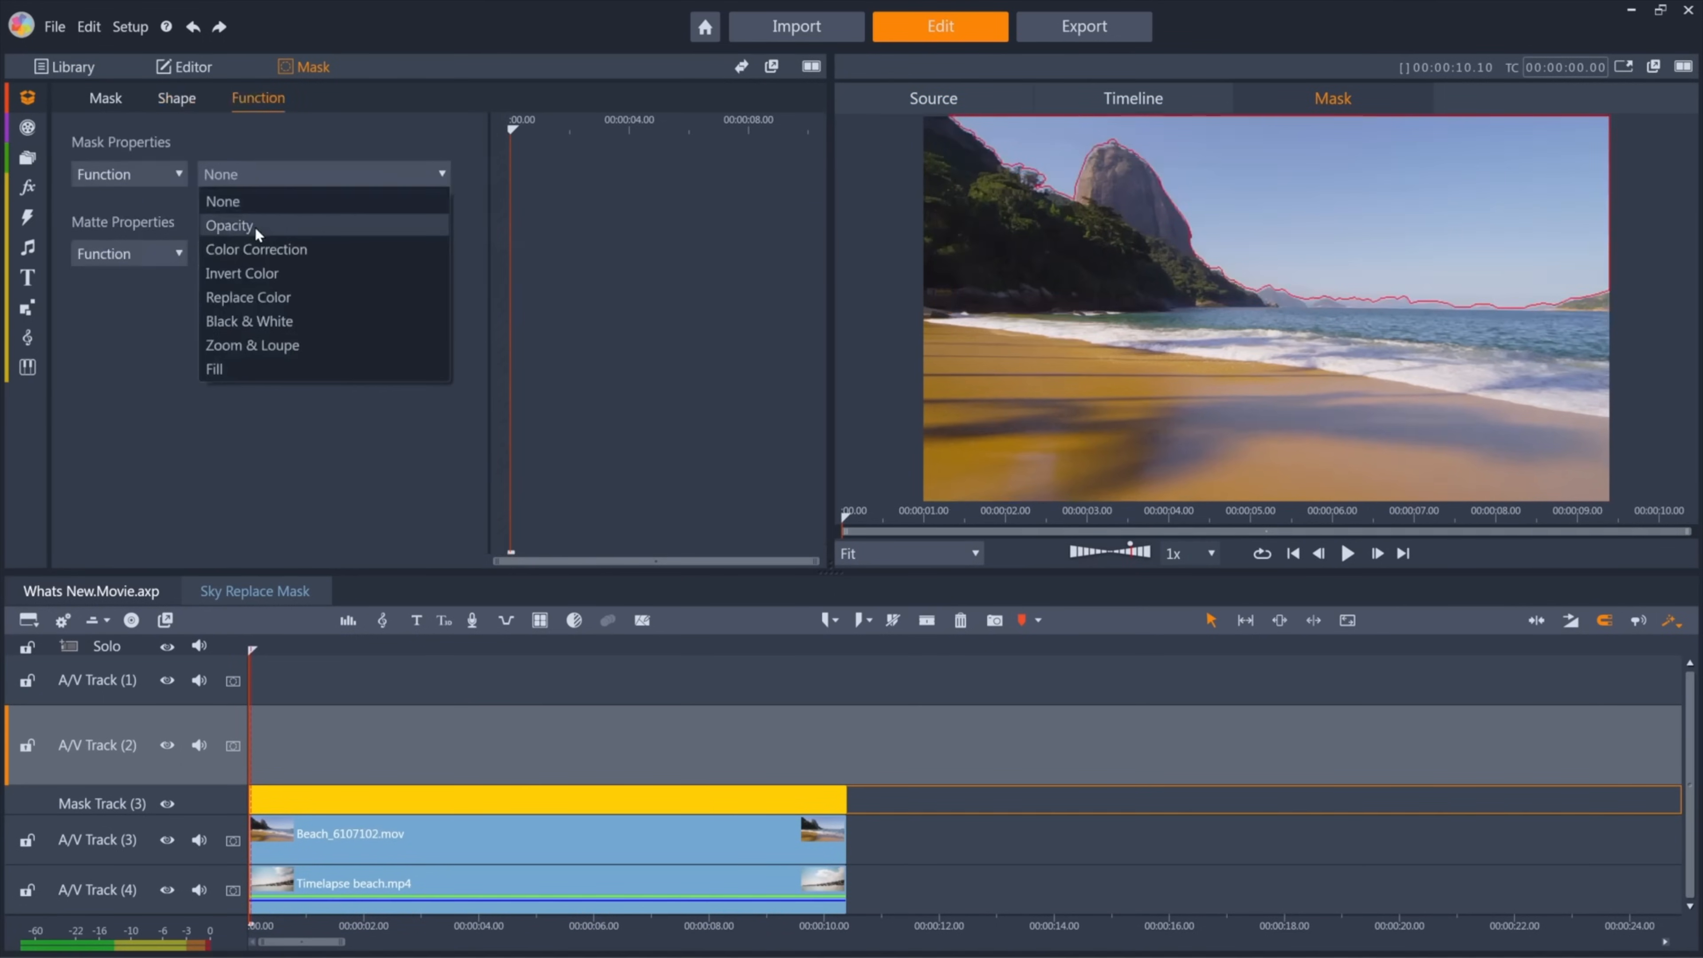
click(229, 226)
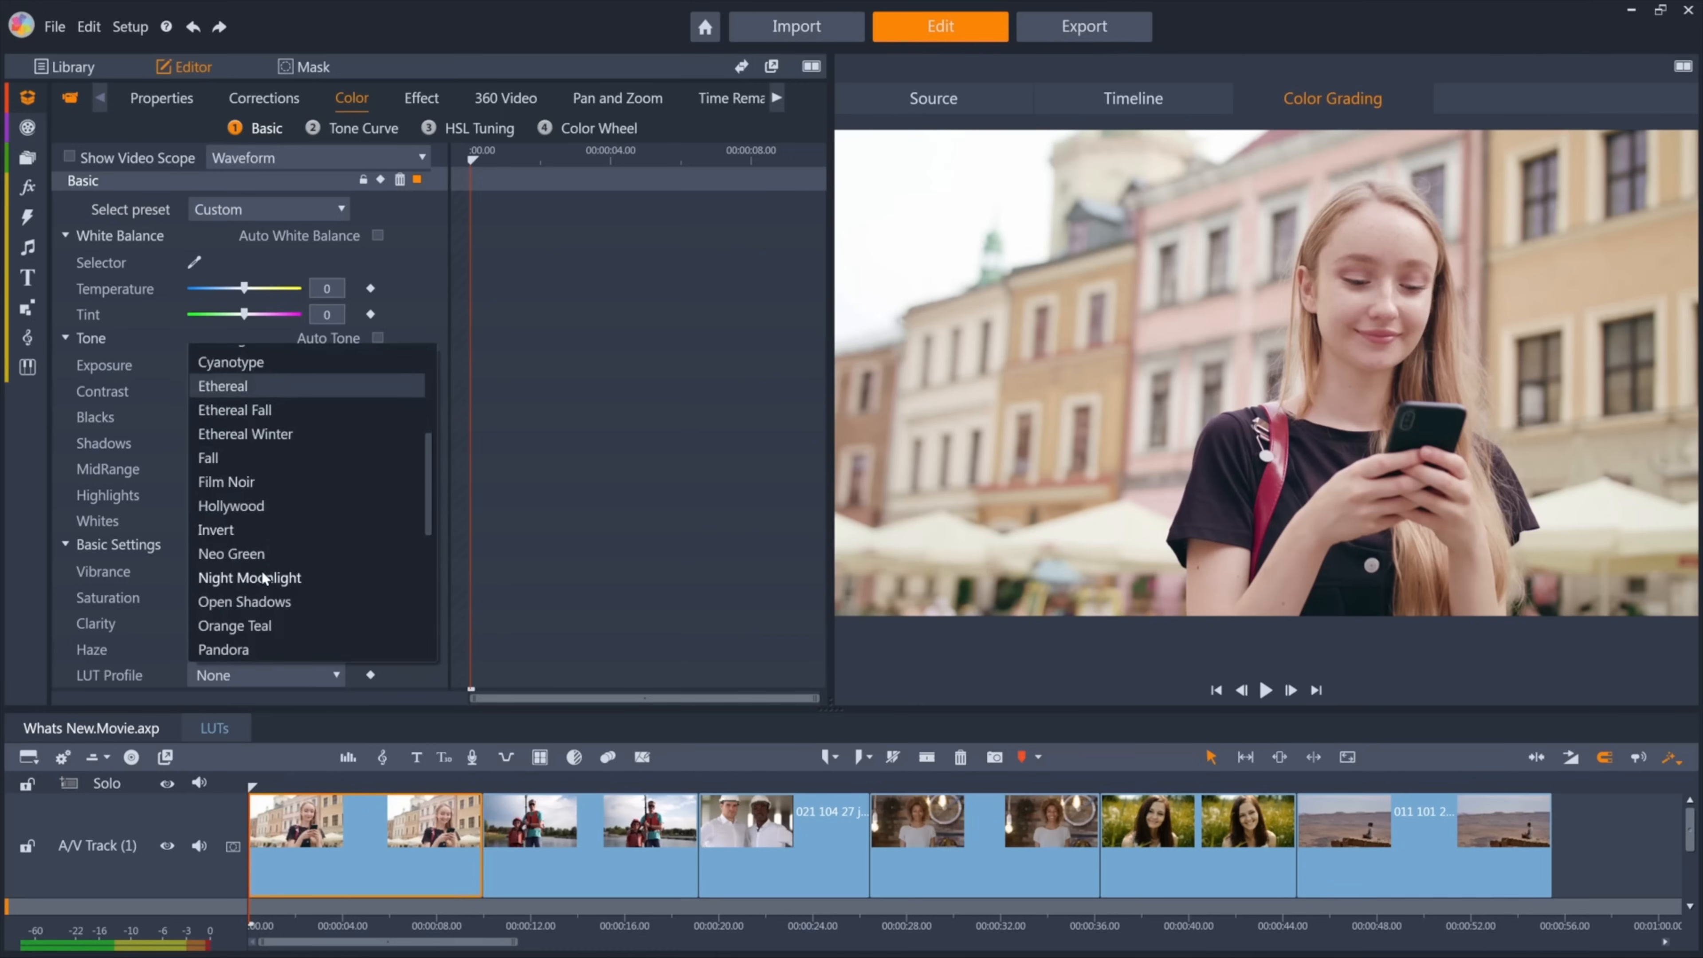
Step: Apply a LUT look to a clip on the track
click(248, 577)
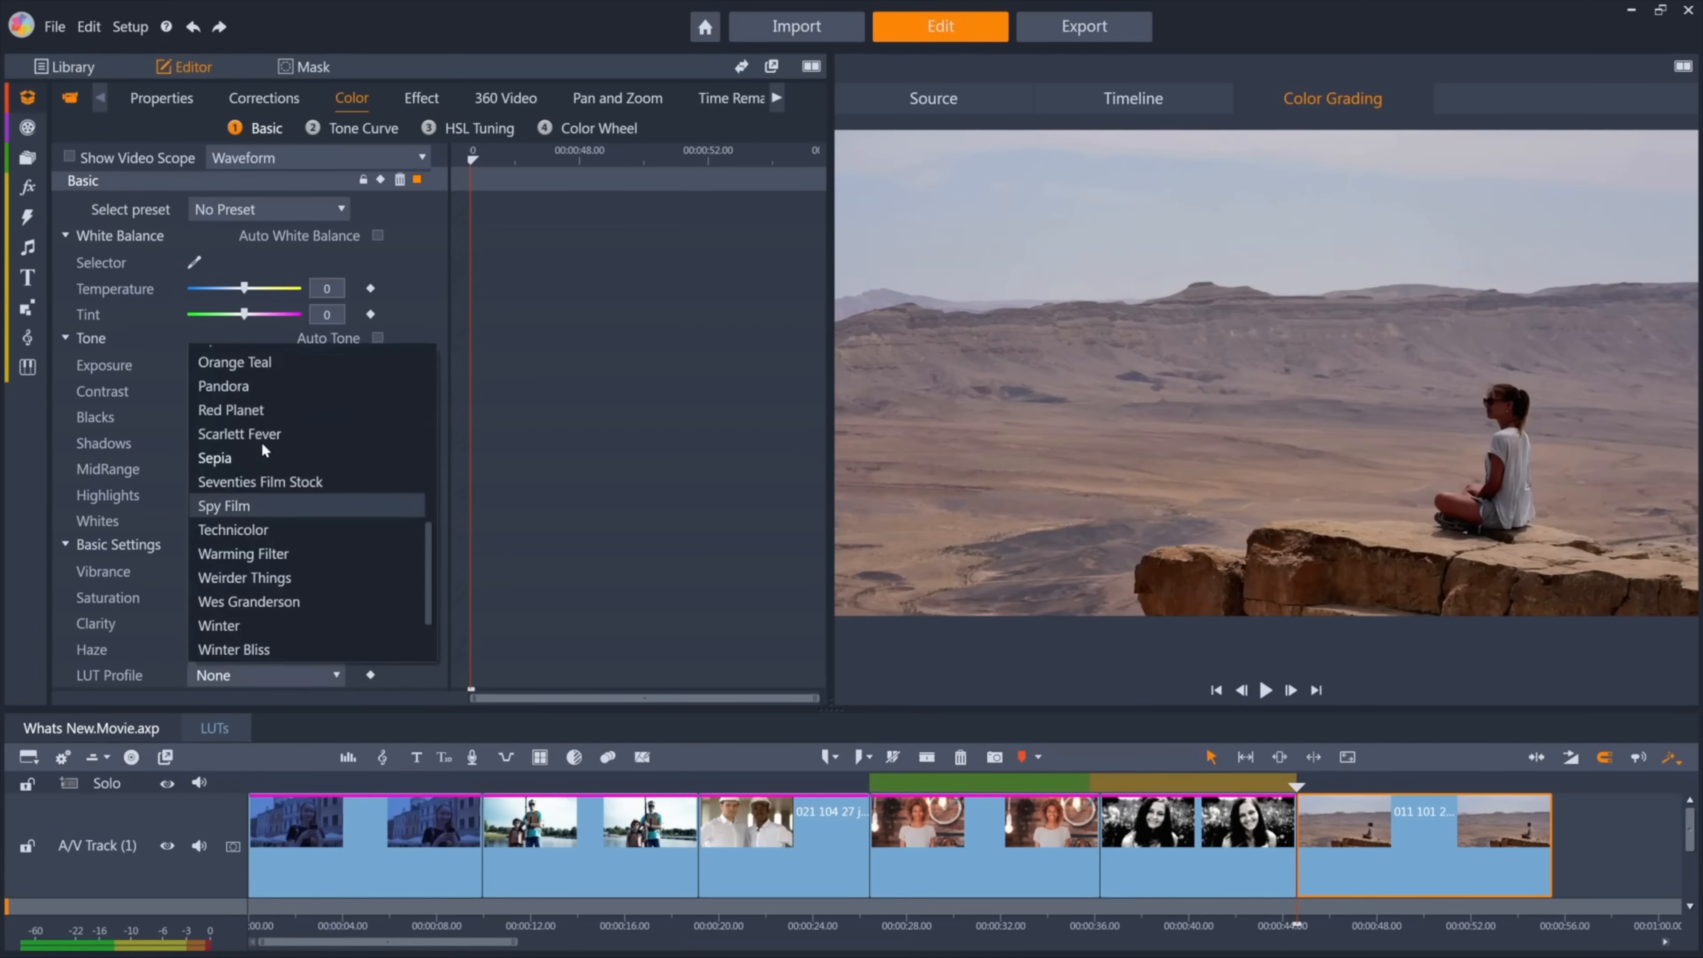
Step: Apply the Red Planet LUT to the desert clip with tint 35 and exposure 10
click(231, 410)
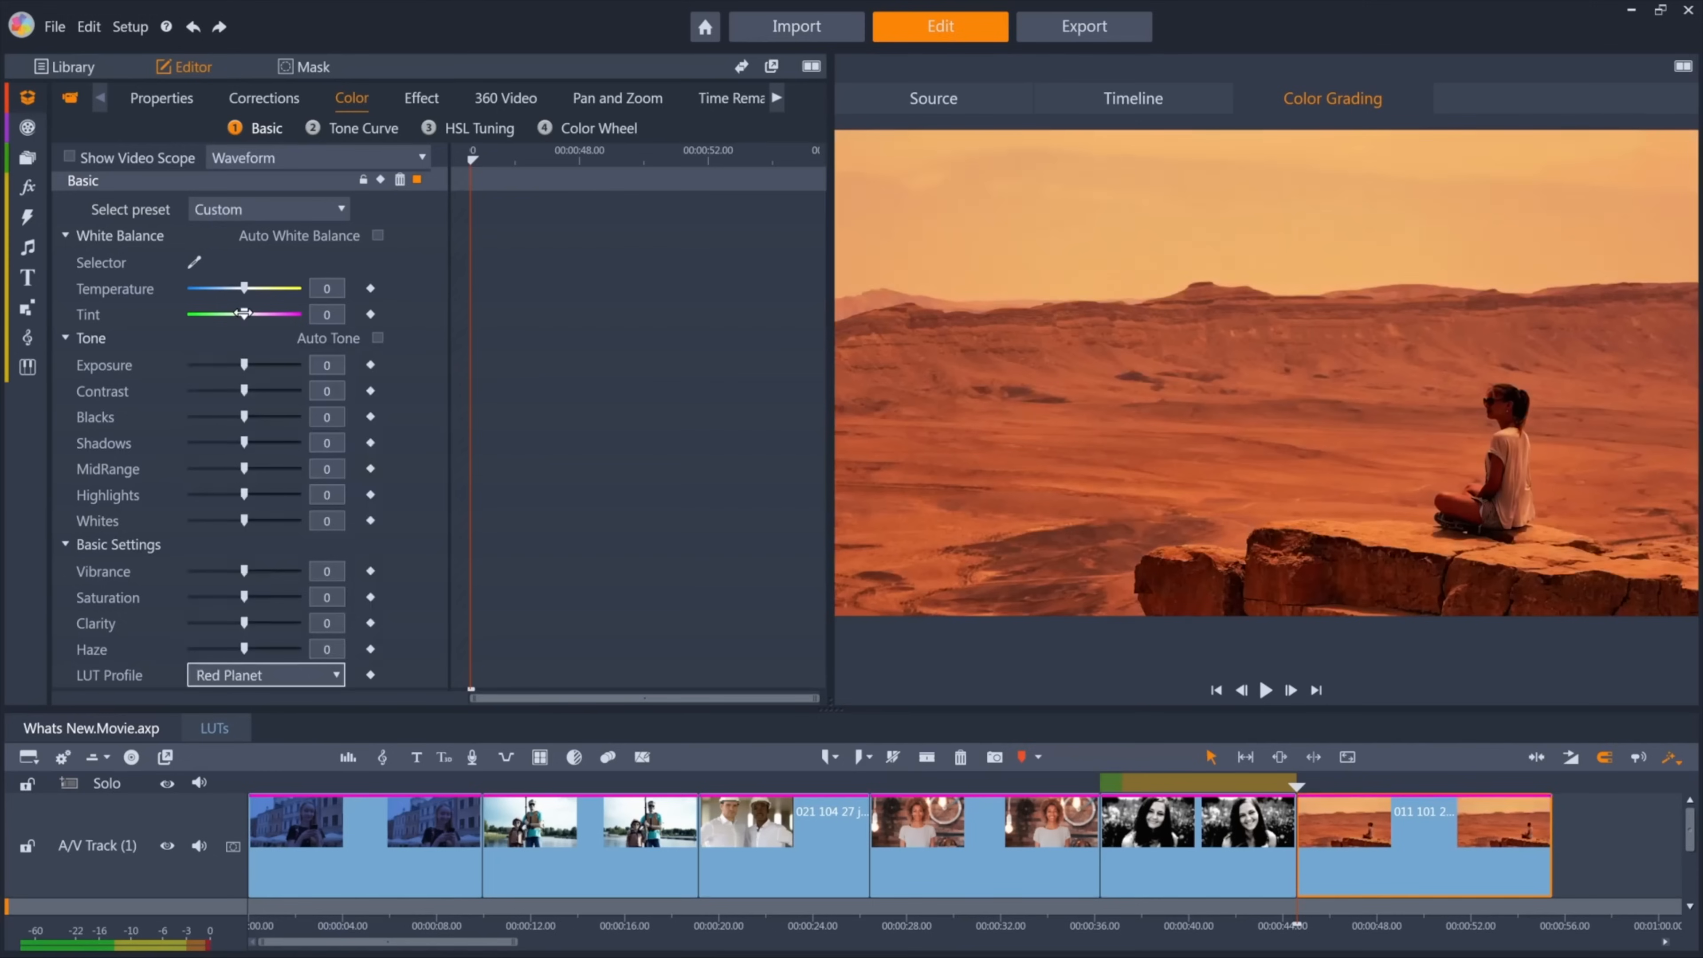
drag(245, 314, 265, 314)
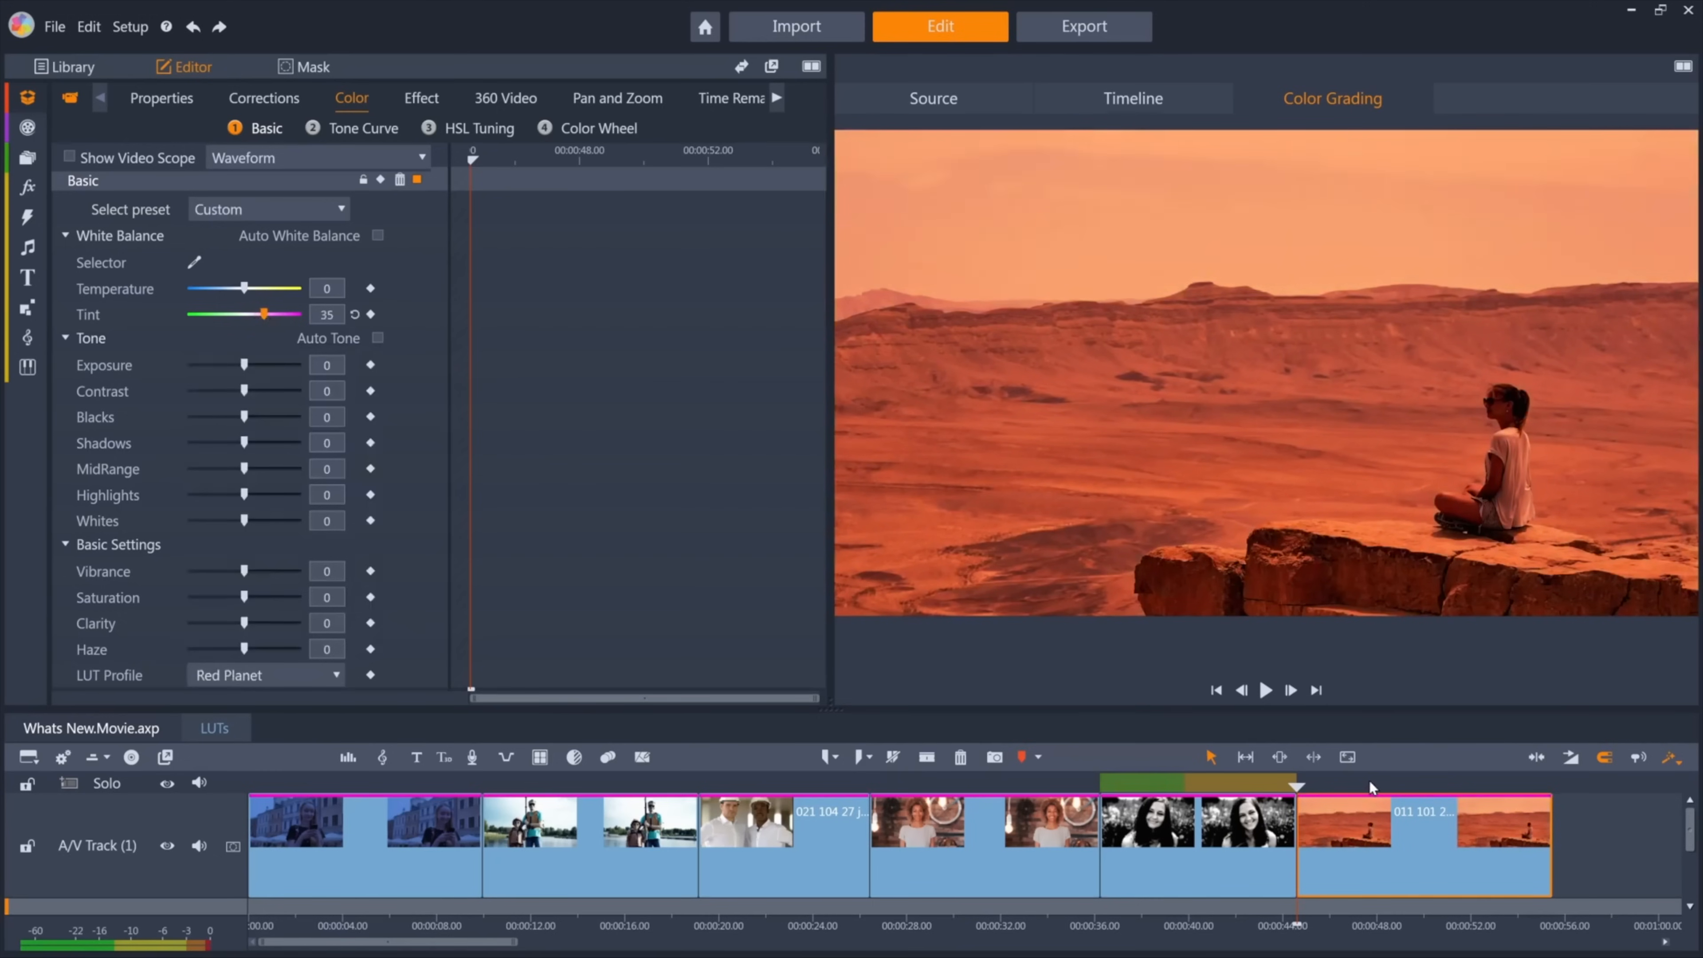
click(1133, 98)
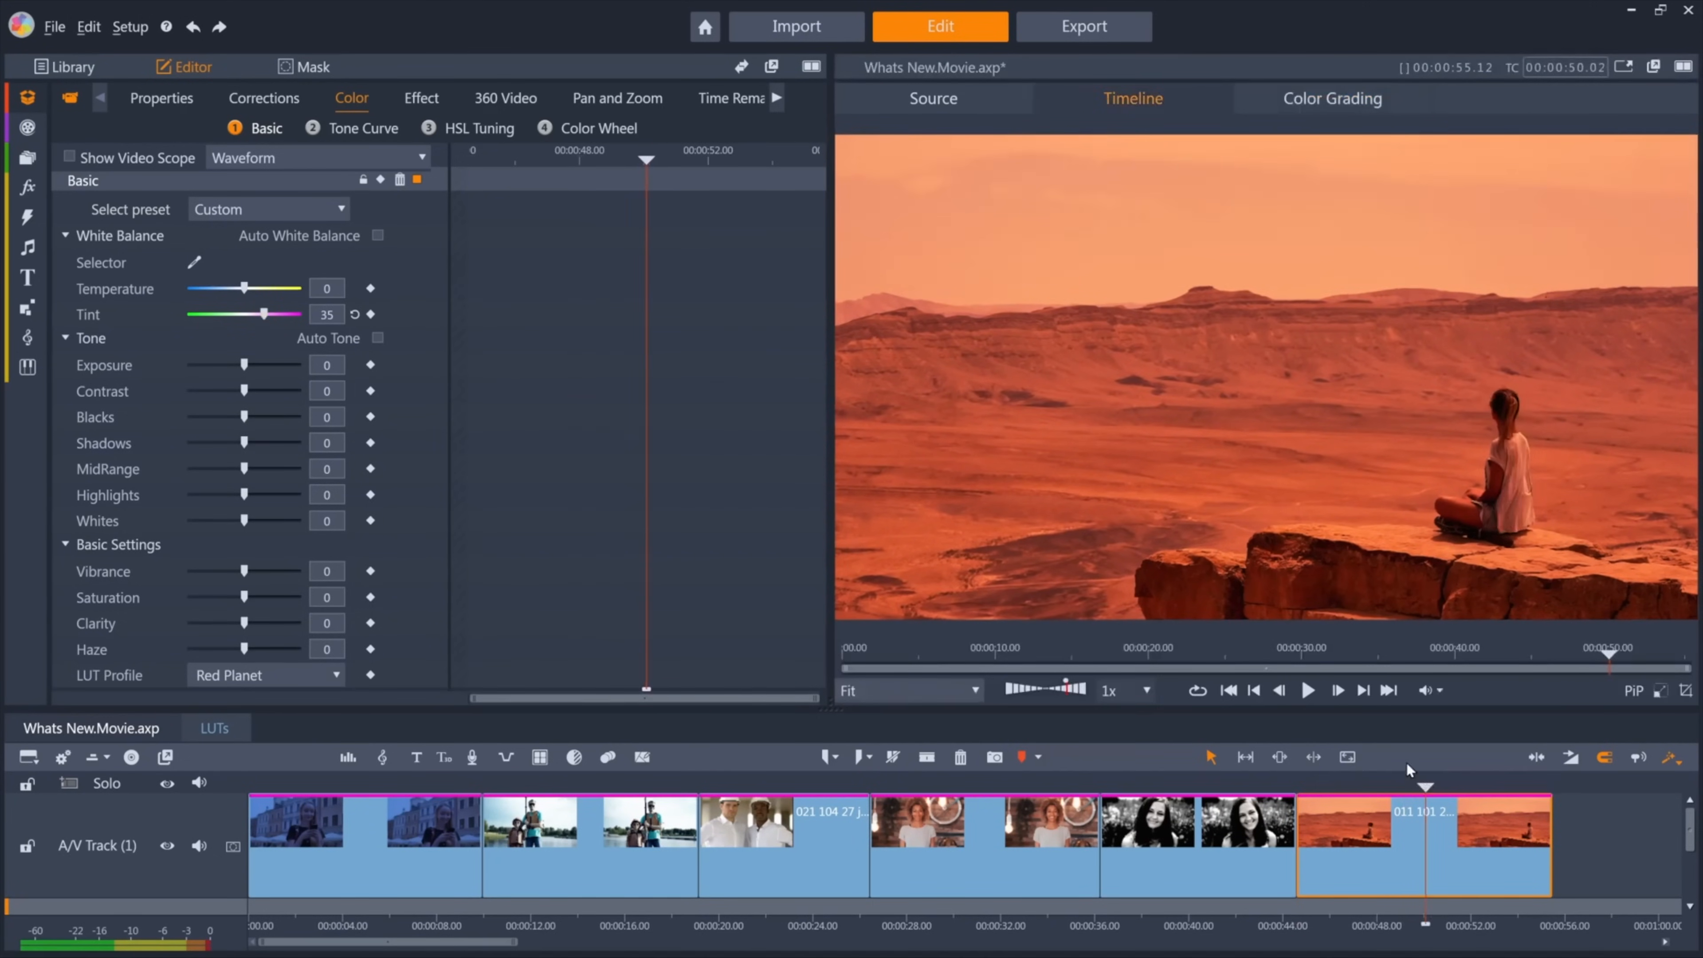
drag(243, 363, 237, 363)
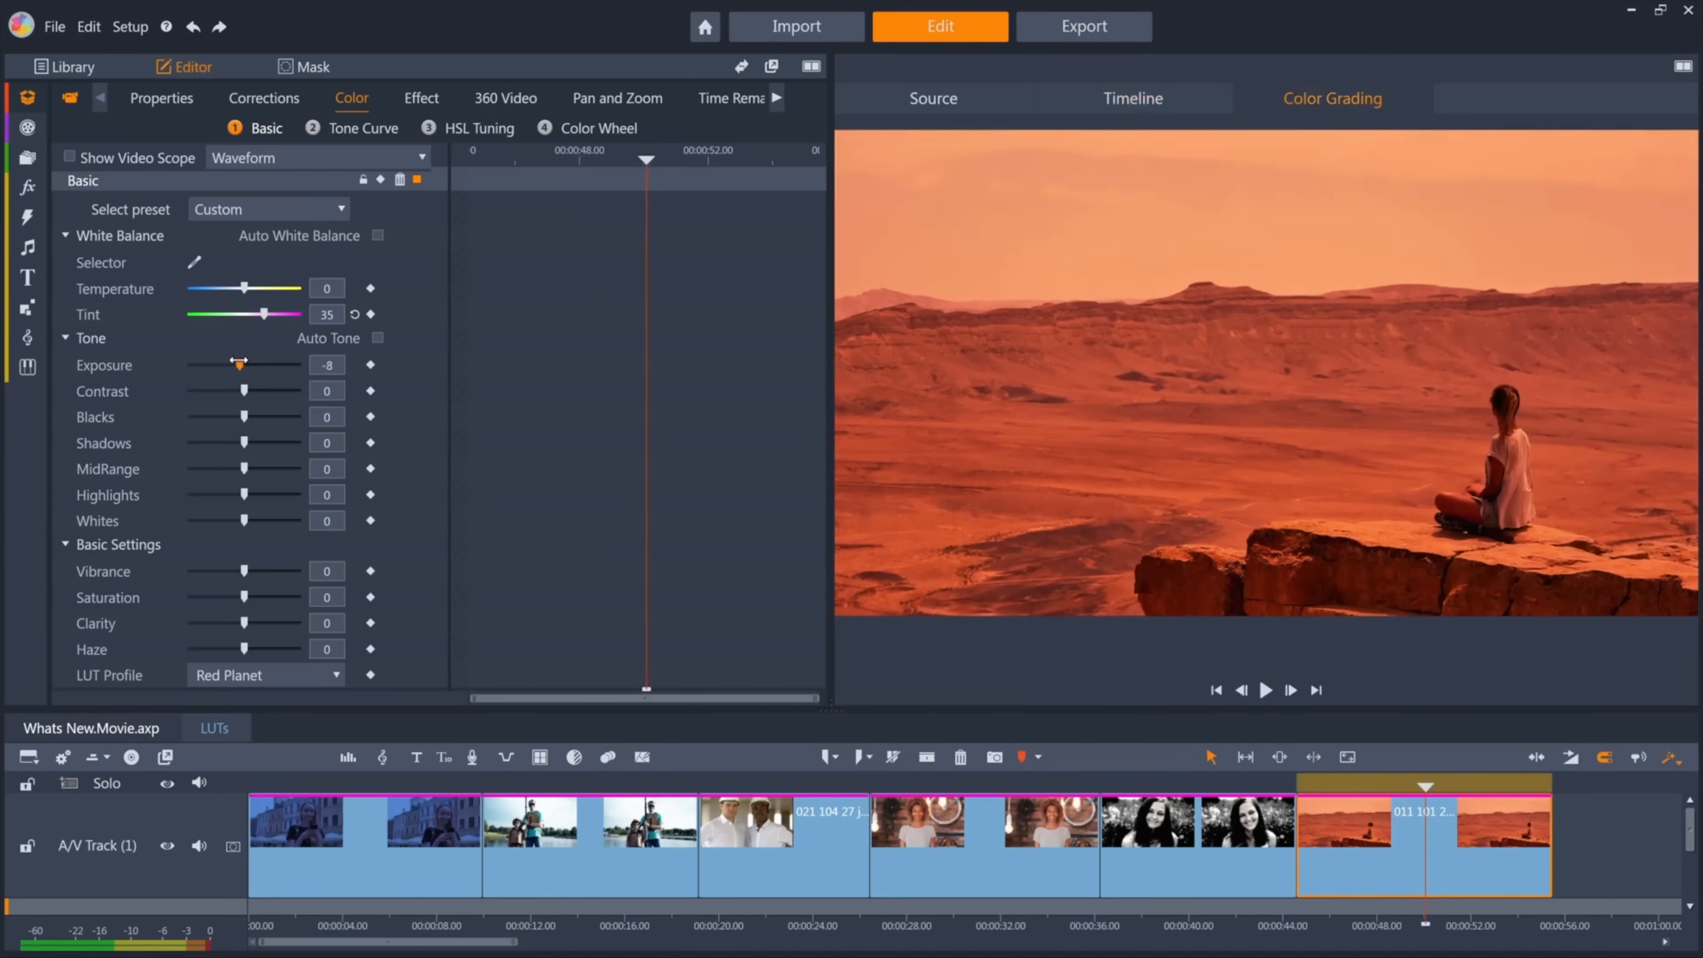
drag(239, 363, 282, 364)
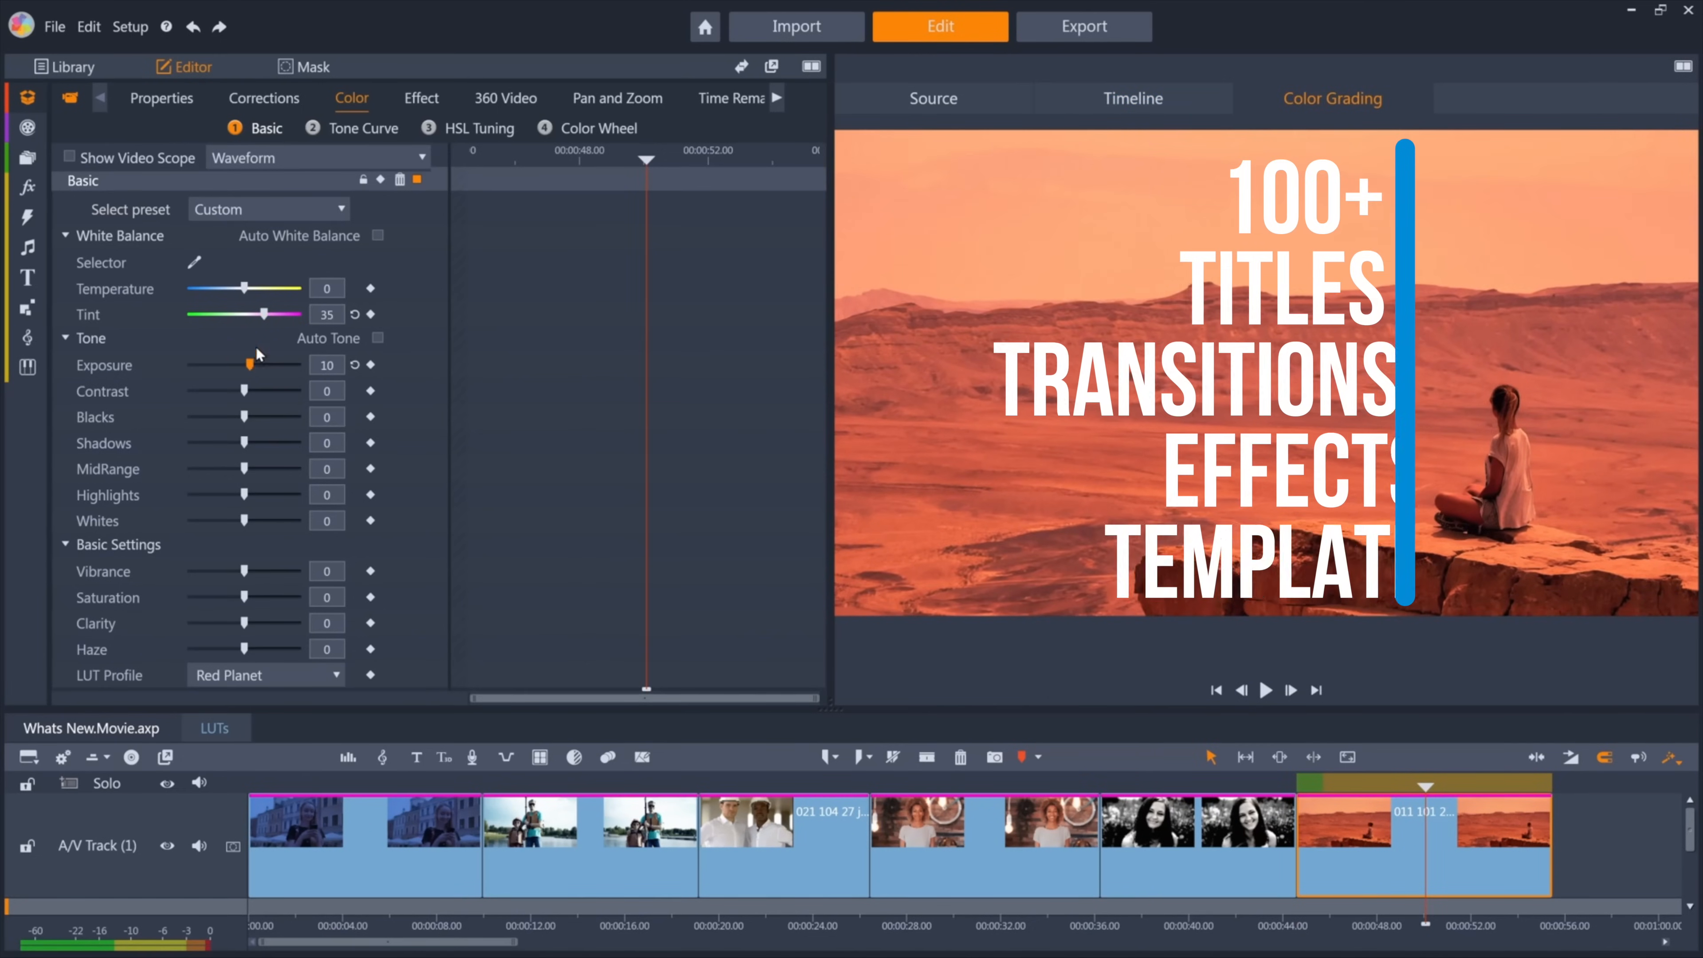
Step: Show the desert clip's tone curve and HSL tuning controls
click(361, 127)
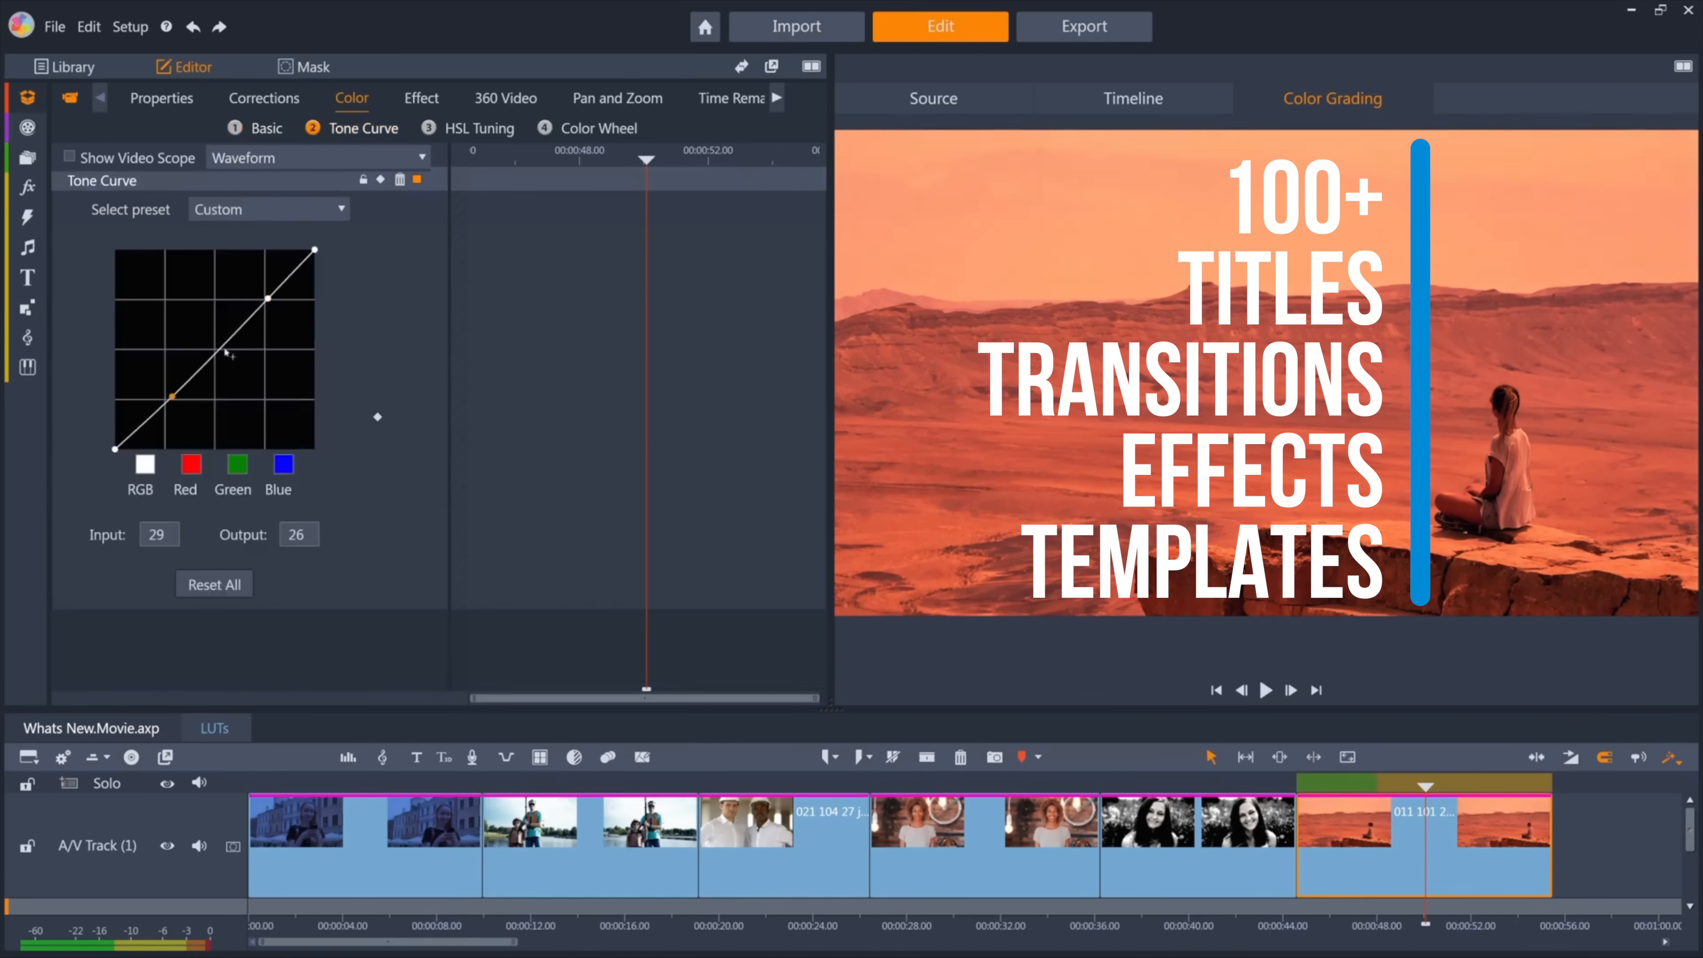
click(480, 127)
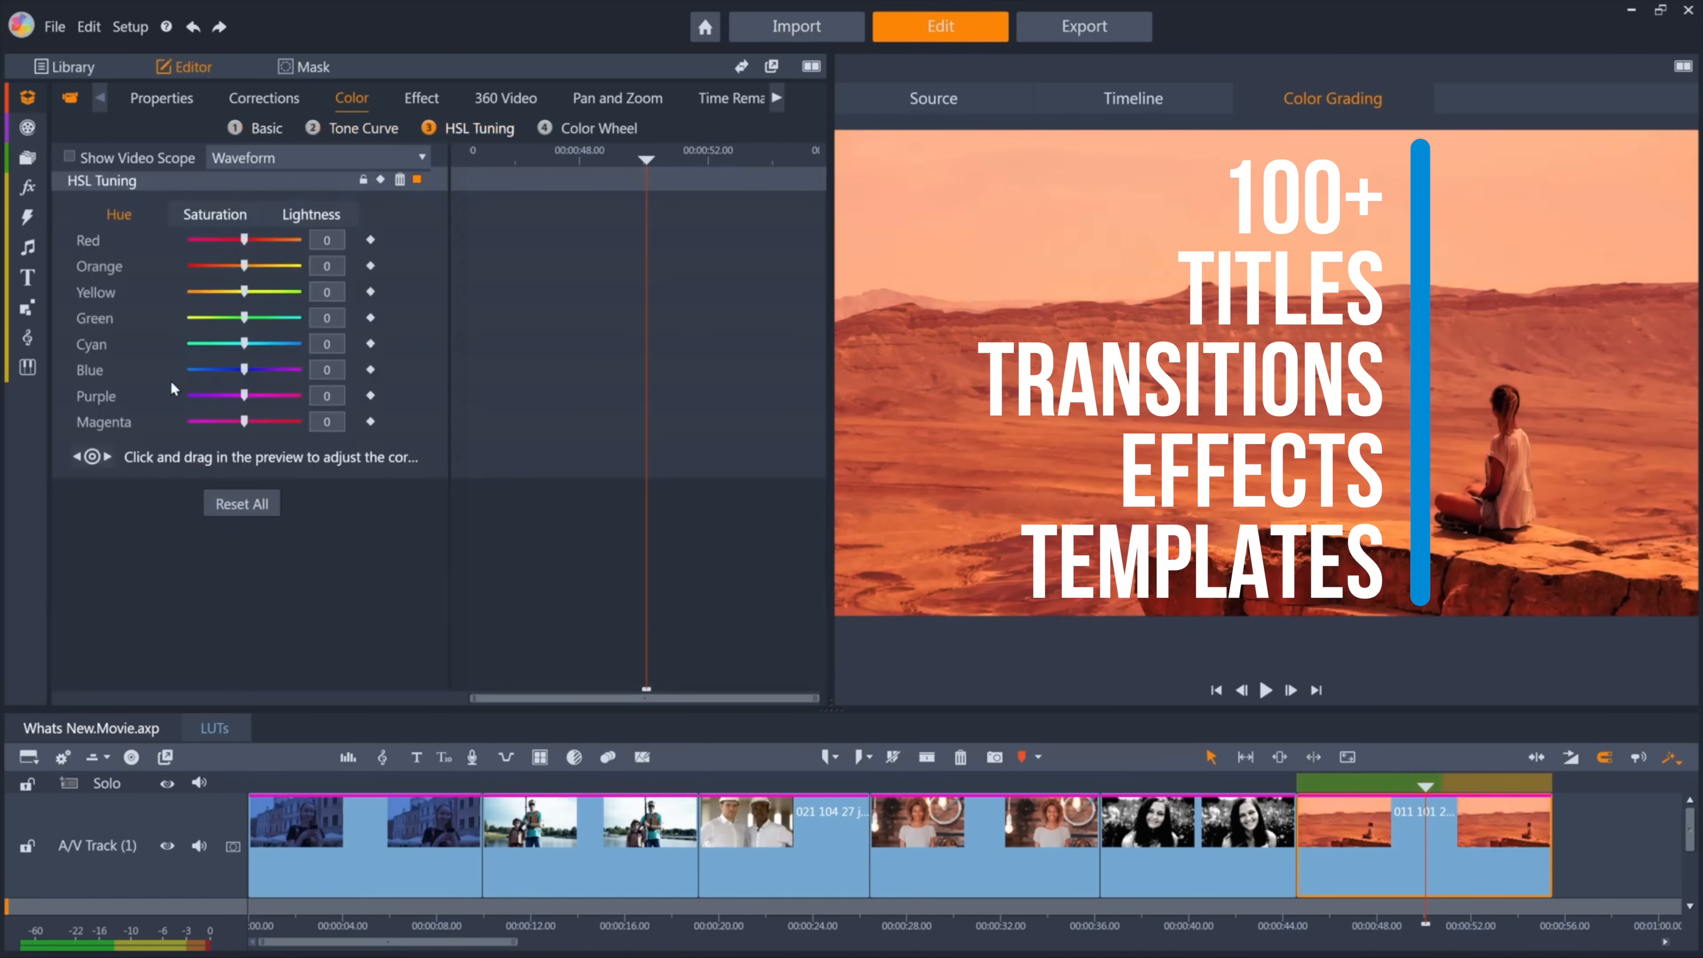